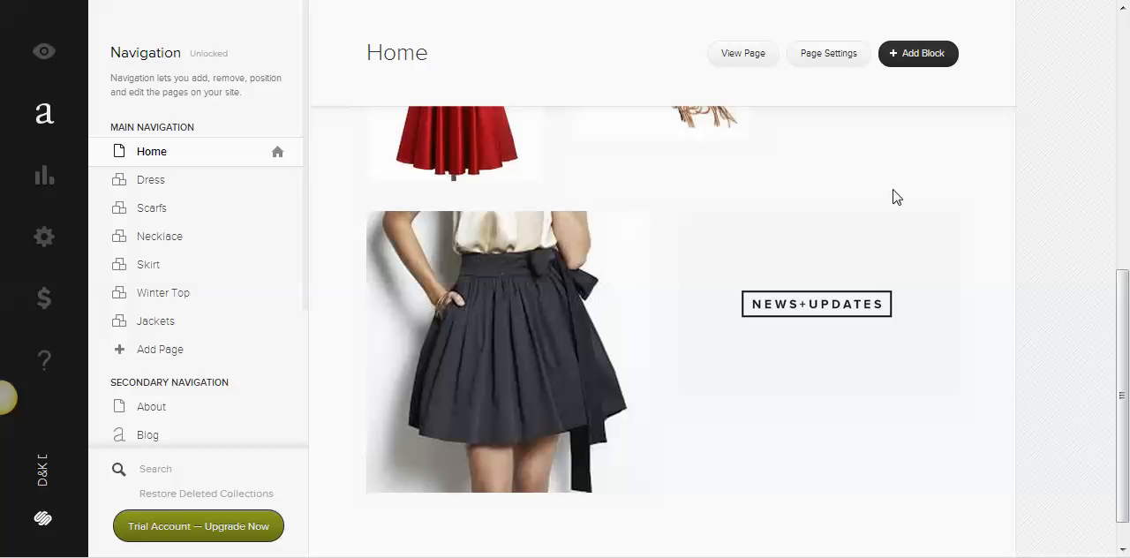
mouse_move(1112, 342)
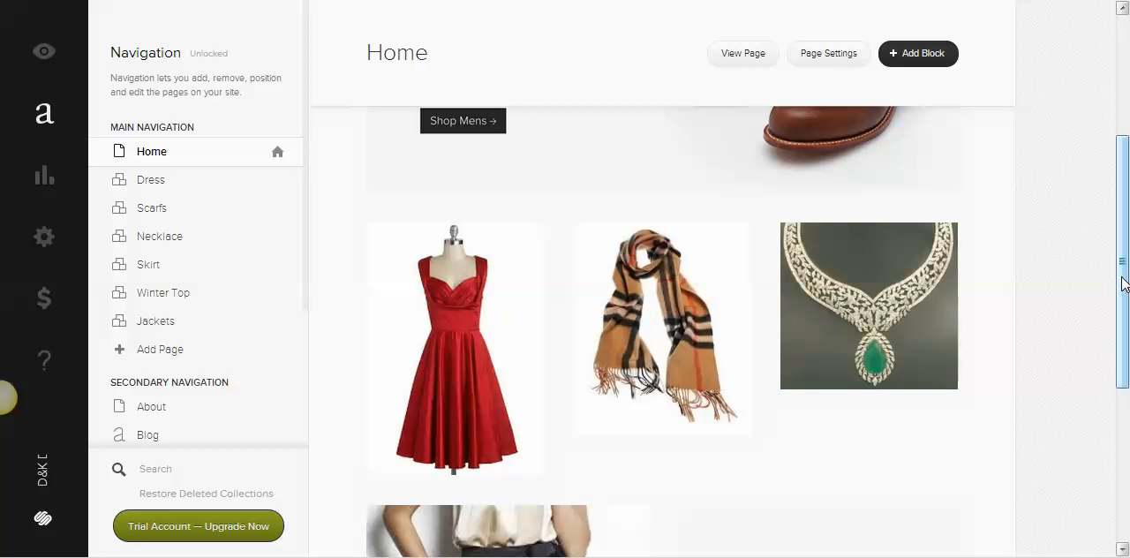
- Add an image block with the yellow-sweater photo beside the News+Updates block and save its settings
scroll("down", 3)
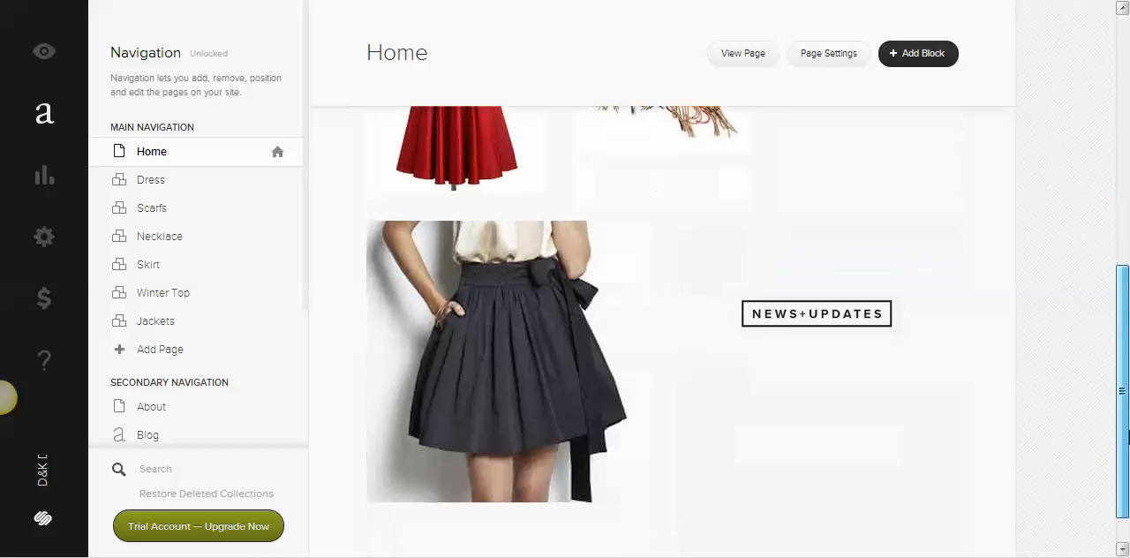
left_click(509, 326)
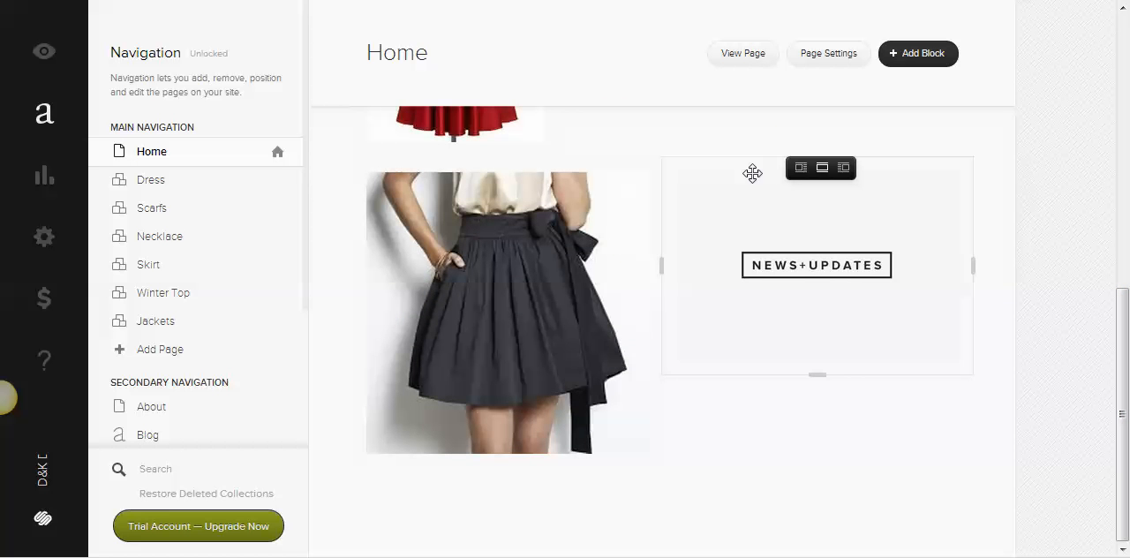
mouse_move(748, 286)
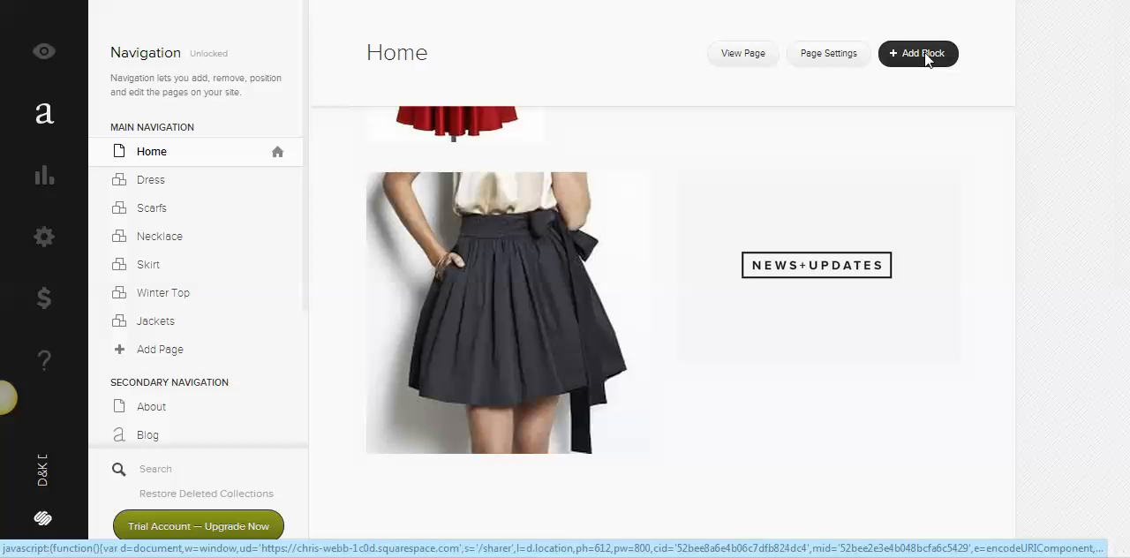
left_click(919, 53)
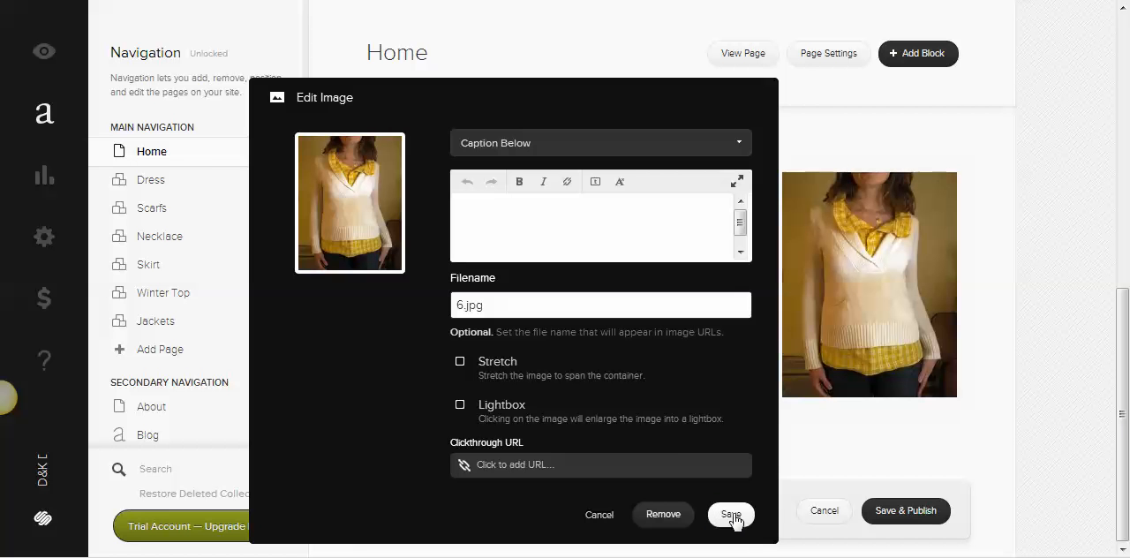
left_click(731, 514)
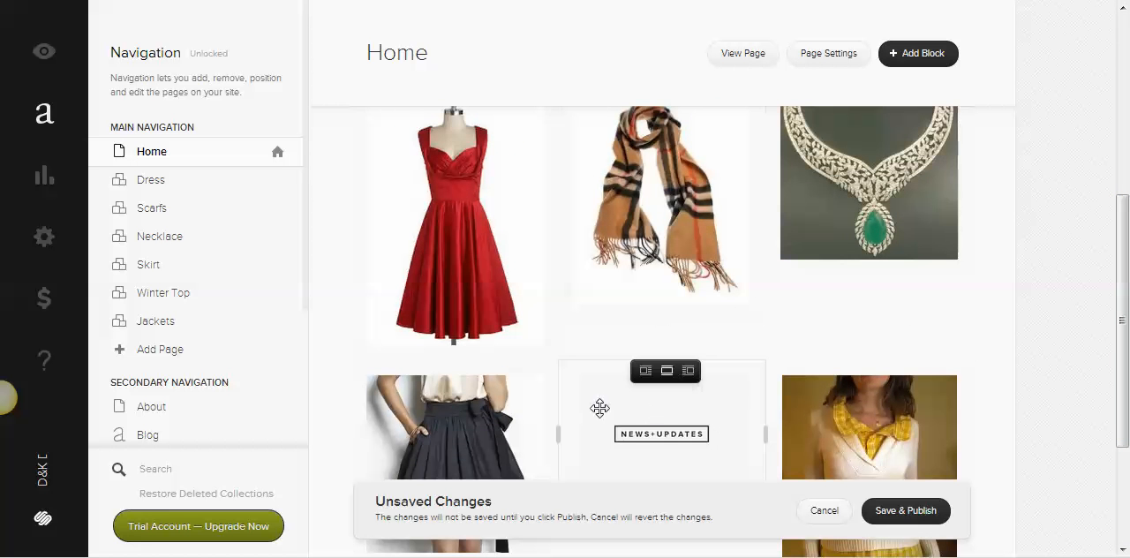
mouse_move(726, 388)
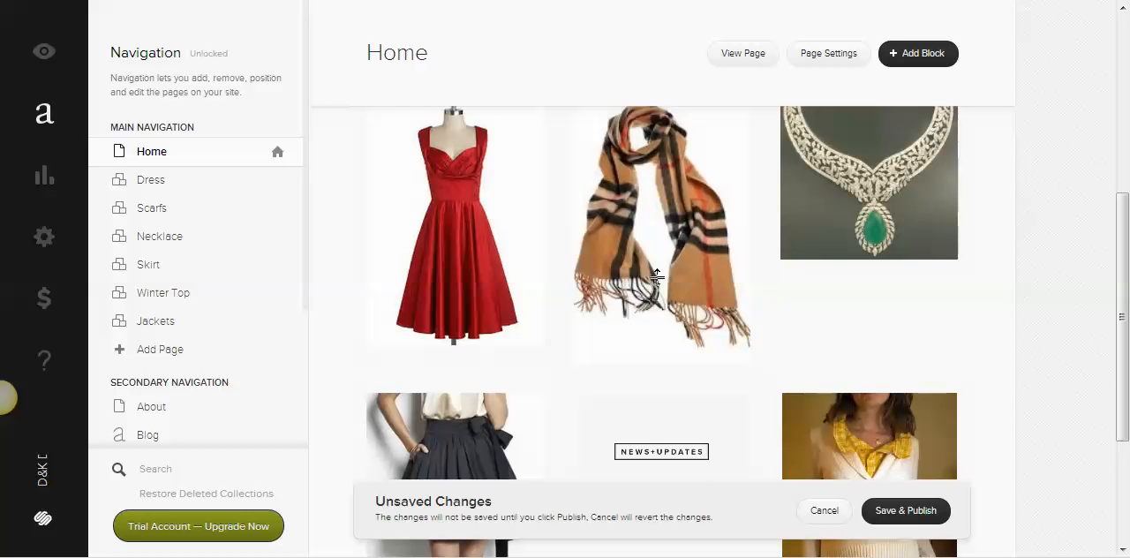
mouse_move(661, 264)
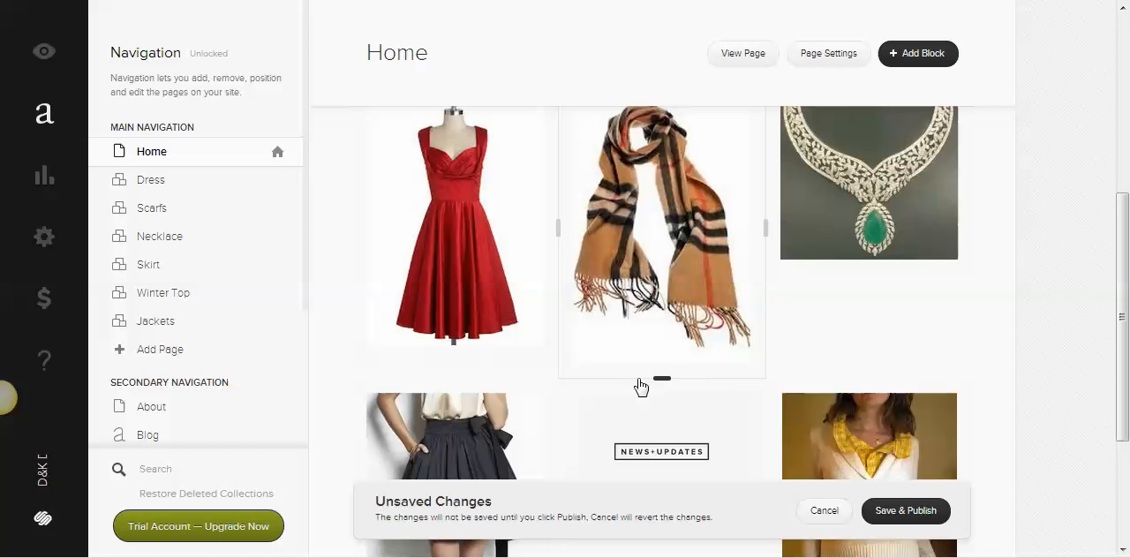
mouse_move(887, 334)
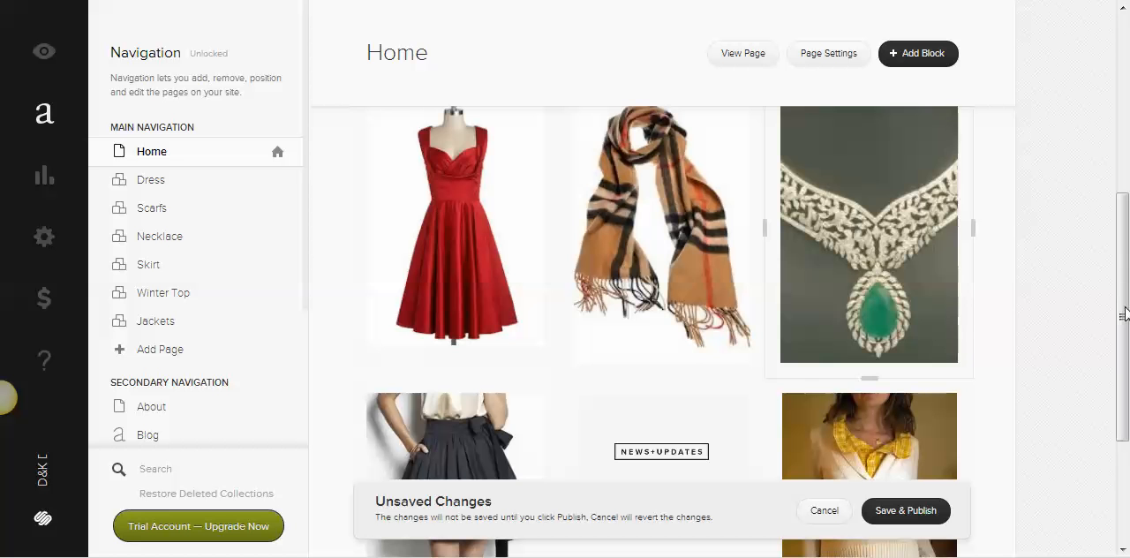
- Scroll the Home page to check the new sweater image sits in the row beside News+Updates
scroll("down", 3)
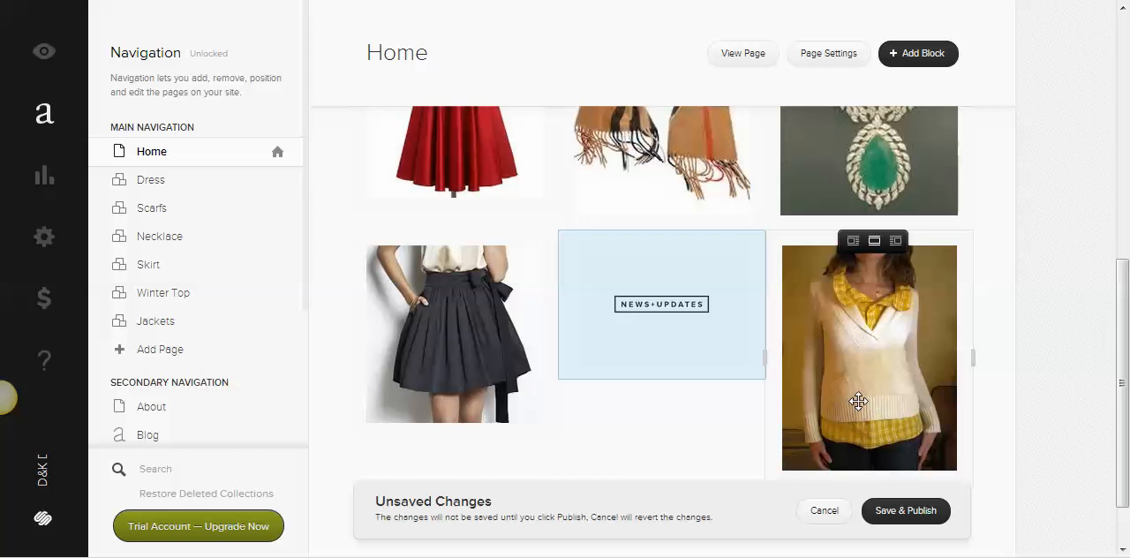
mouse_move(847, 433)
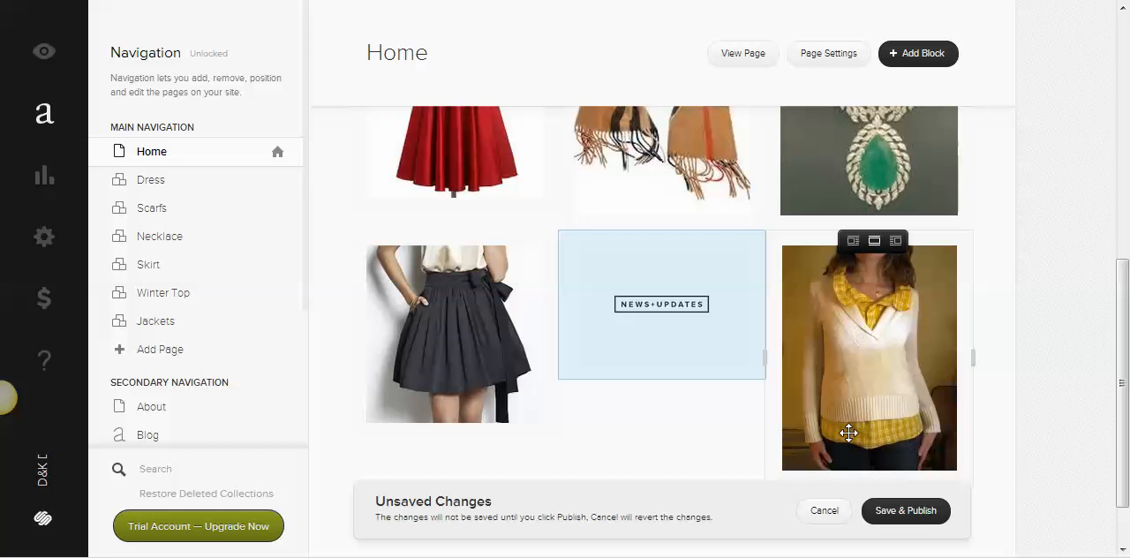
mouse_move(820, 330)
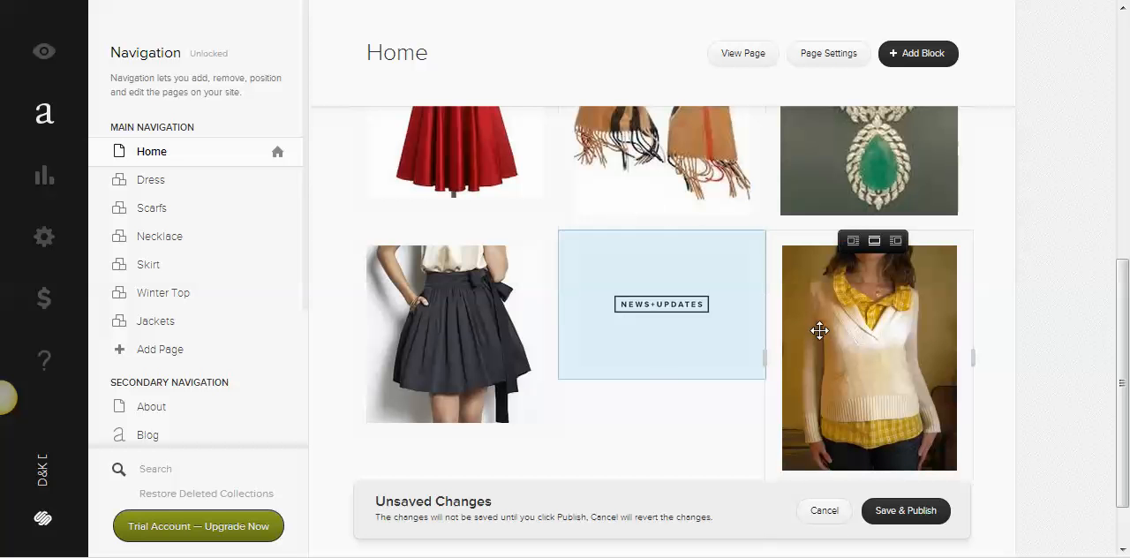